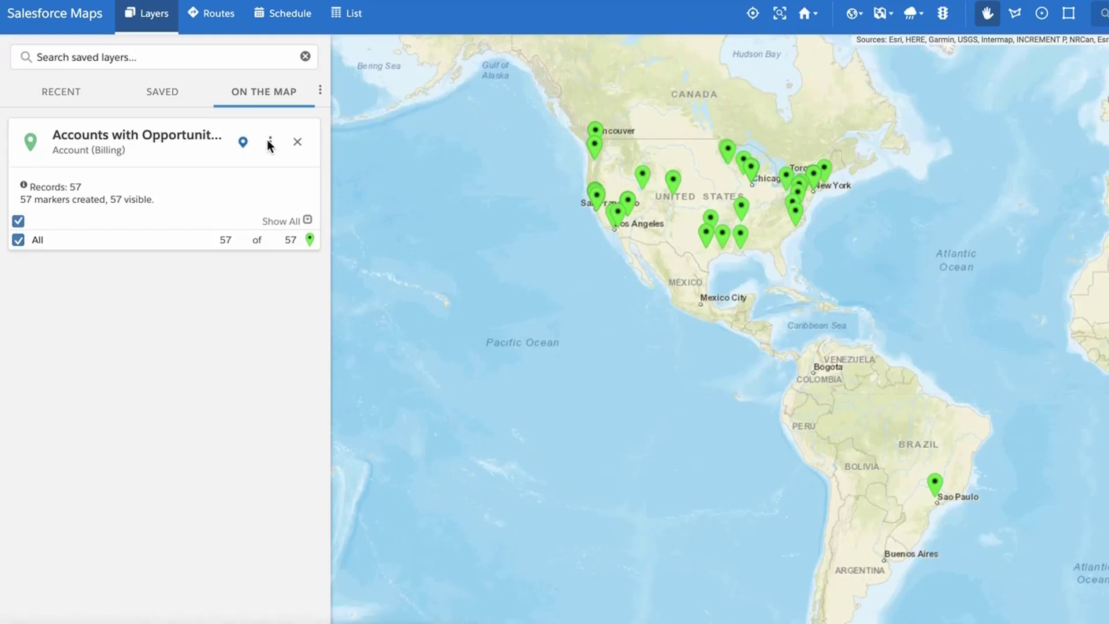
Step: Show the options menu on the Accounts with Opportunities layer card
click(269, 141)
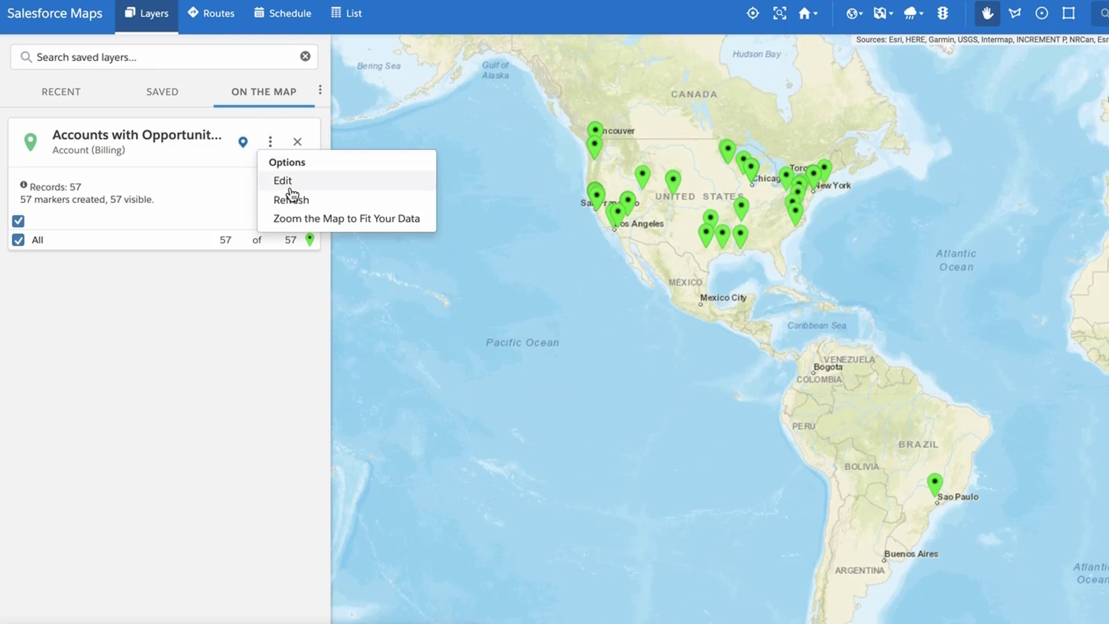
Step: Edit the layer and go to the empty Cross Object Filters section under Filters
click(283, 180)
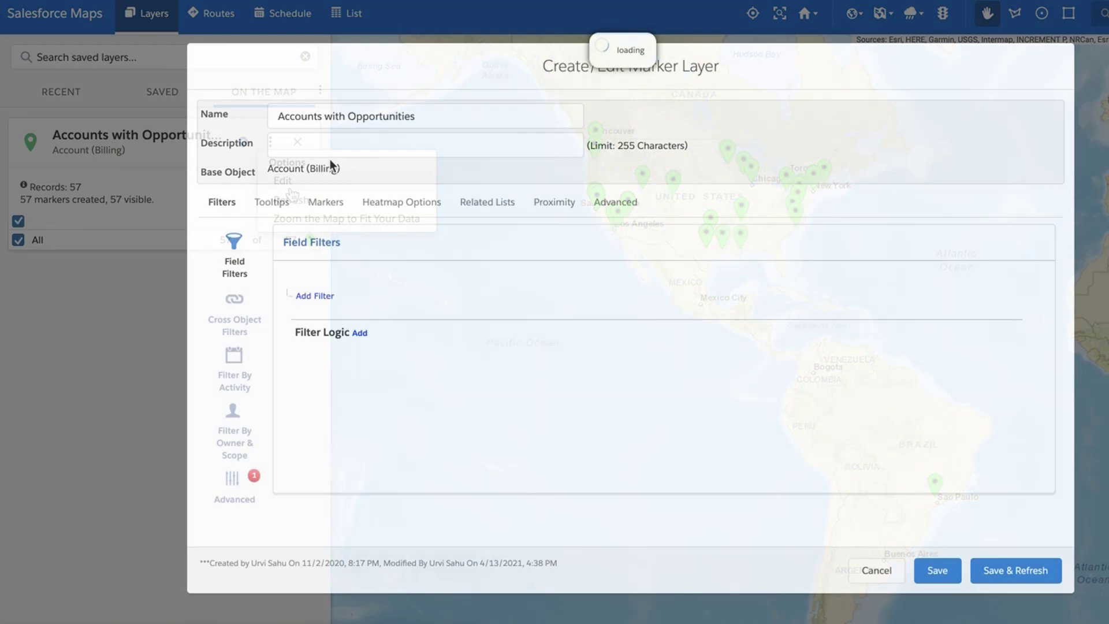
click(222, 202)
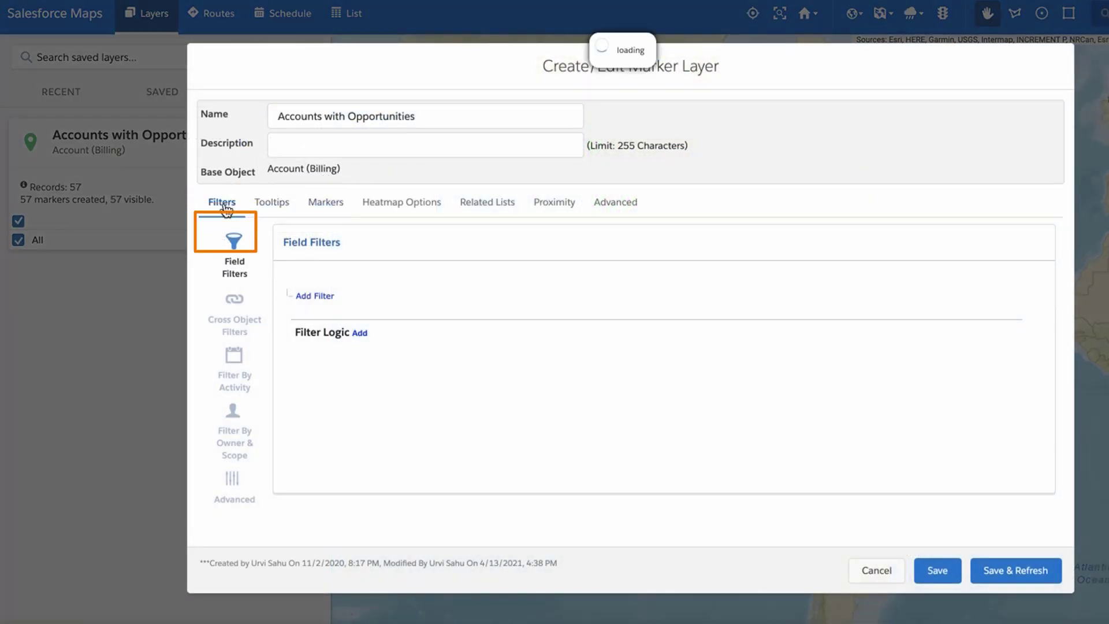
click(233, 314)
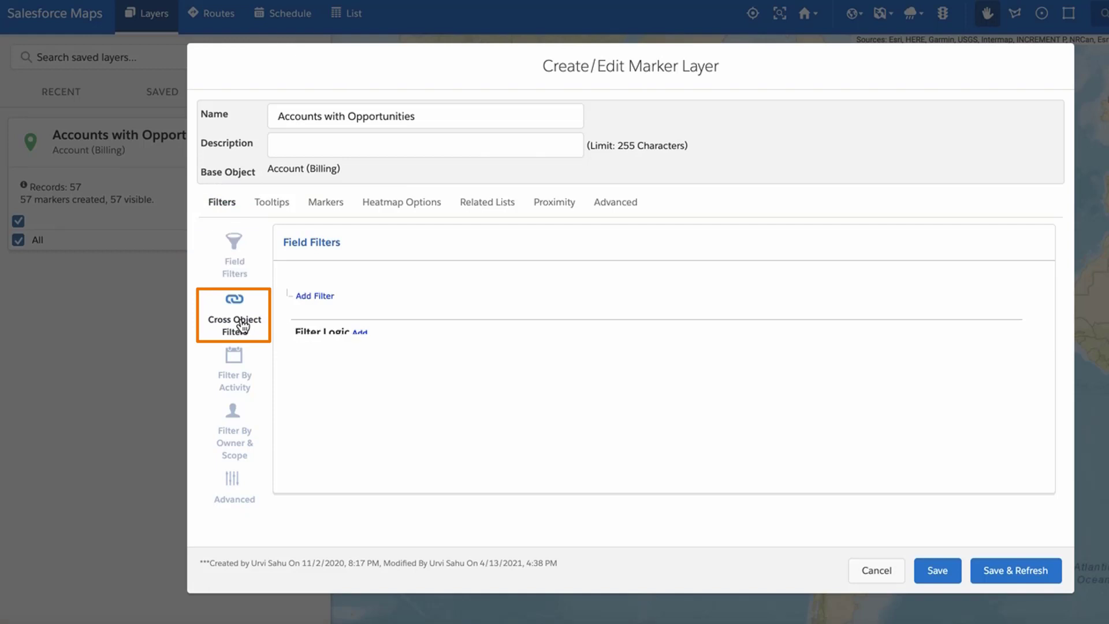
click(234, 314)
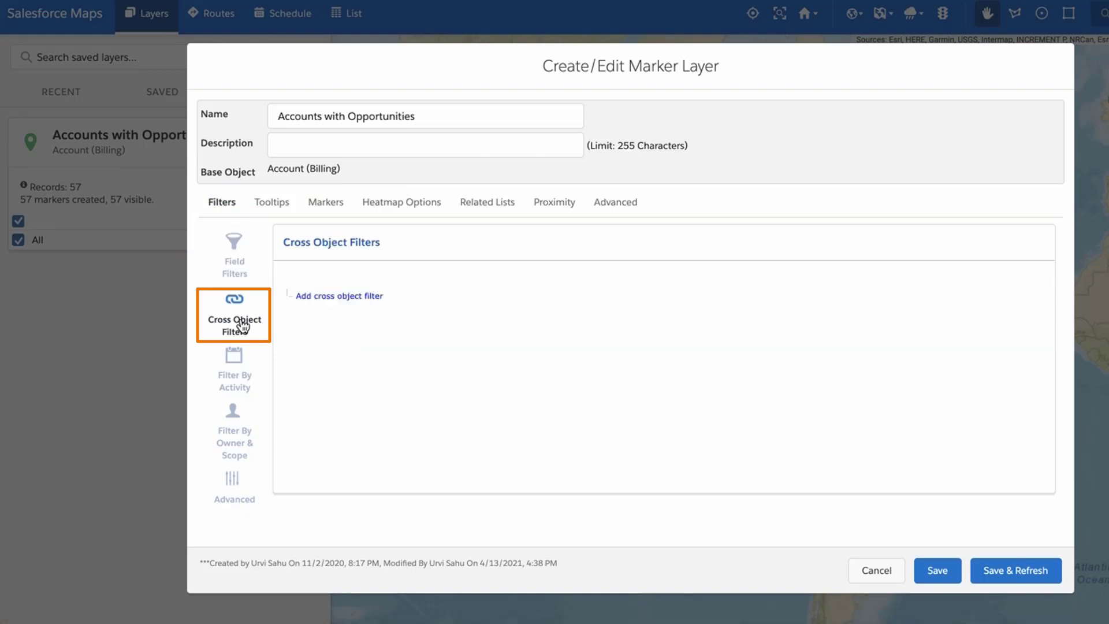
mouse_move(337, 295)
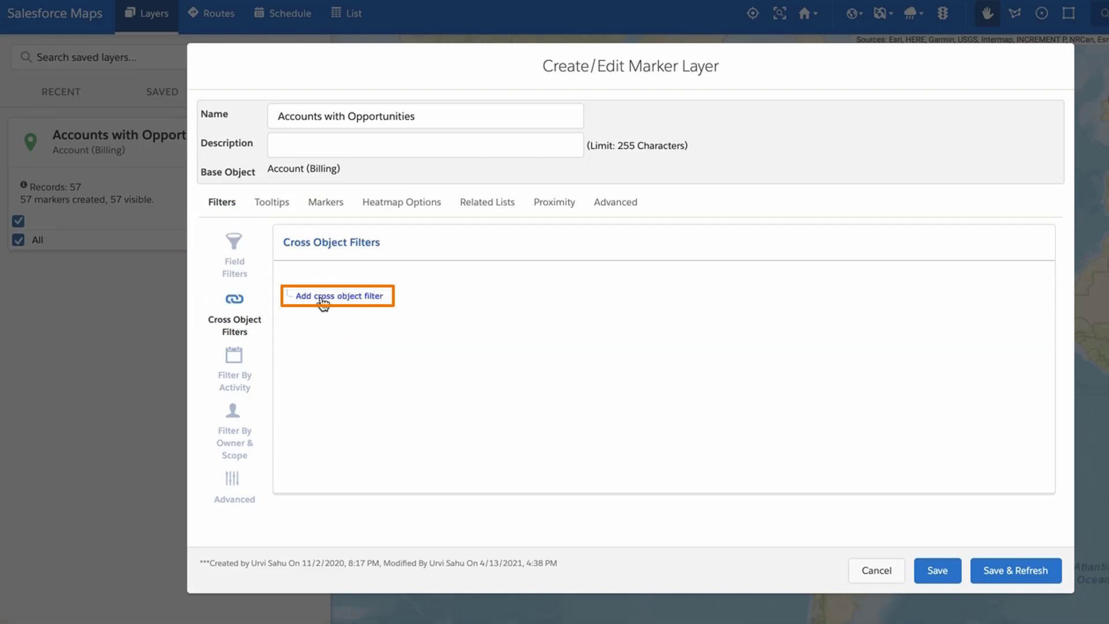
Step: Add an Opportunity cross-object filter Closed Equals False, then save and refresh to 46 markers
click(338, 296)
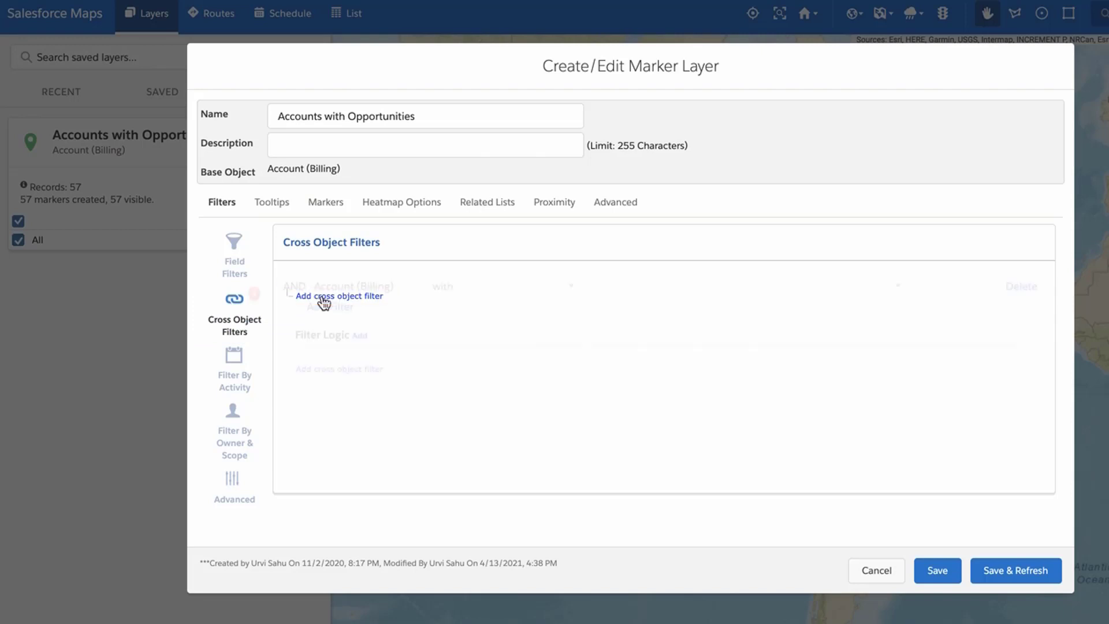
click(338, 296)
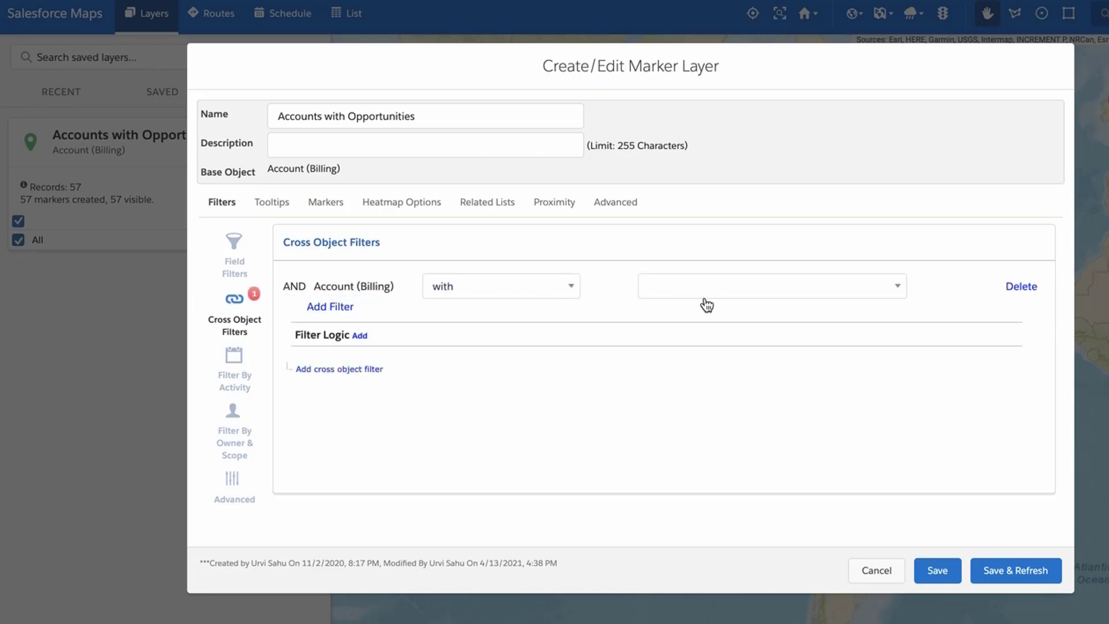
click(763, 285)
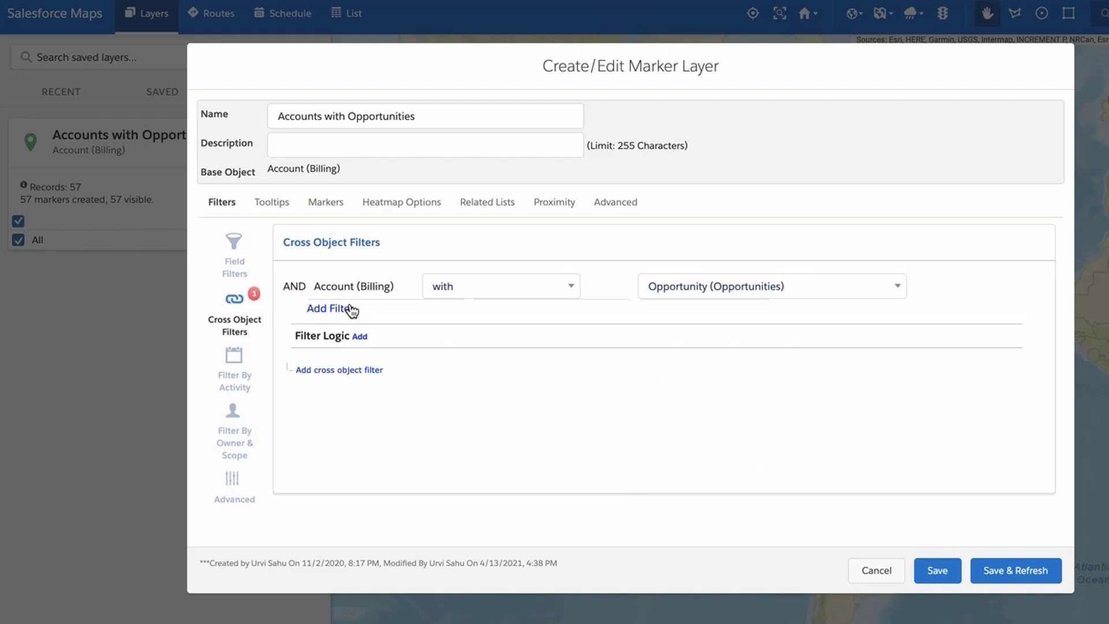
click(327, 308)
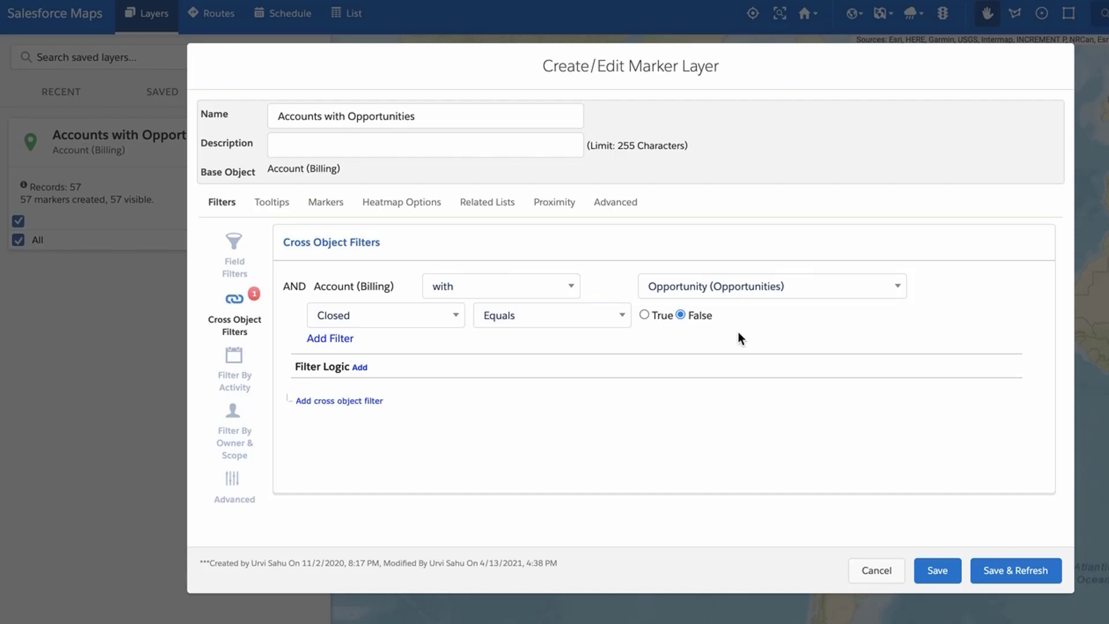
mouse_move(746, 342)
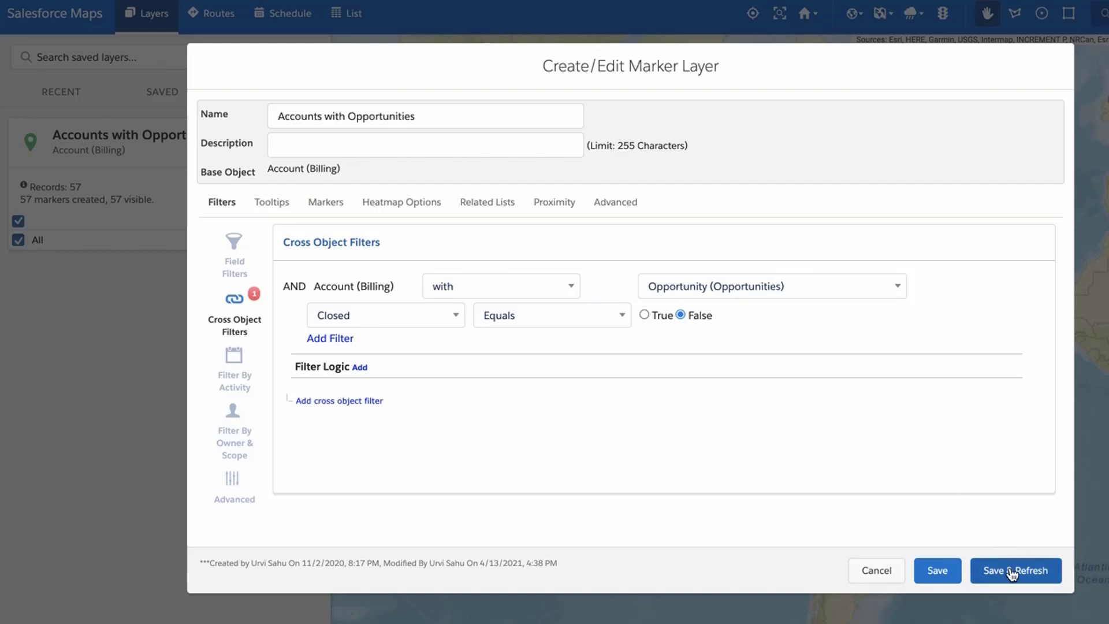
click(1015, 570)
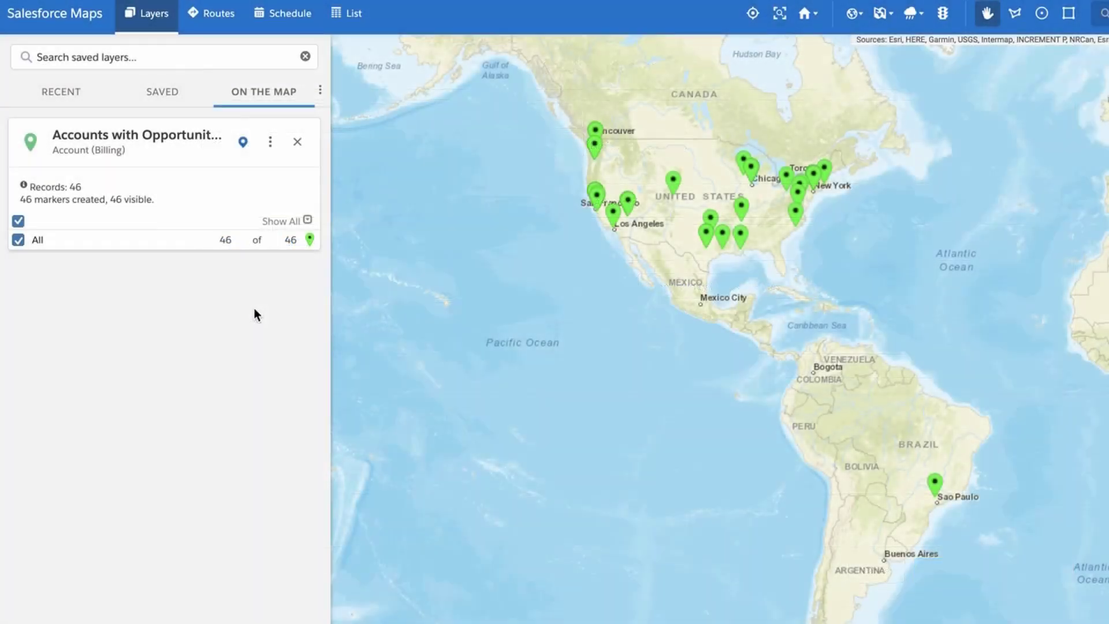